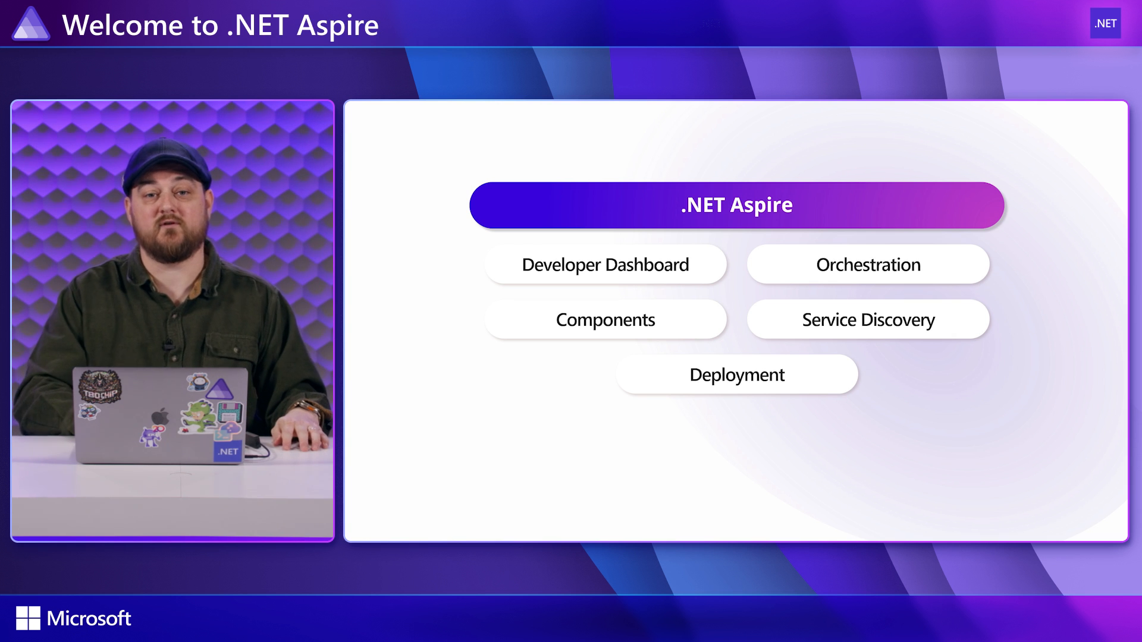
- Advance from the .NET Aspire overview slide to the dashboard Resources demo with three running resources
left_click(604, 265)
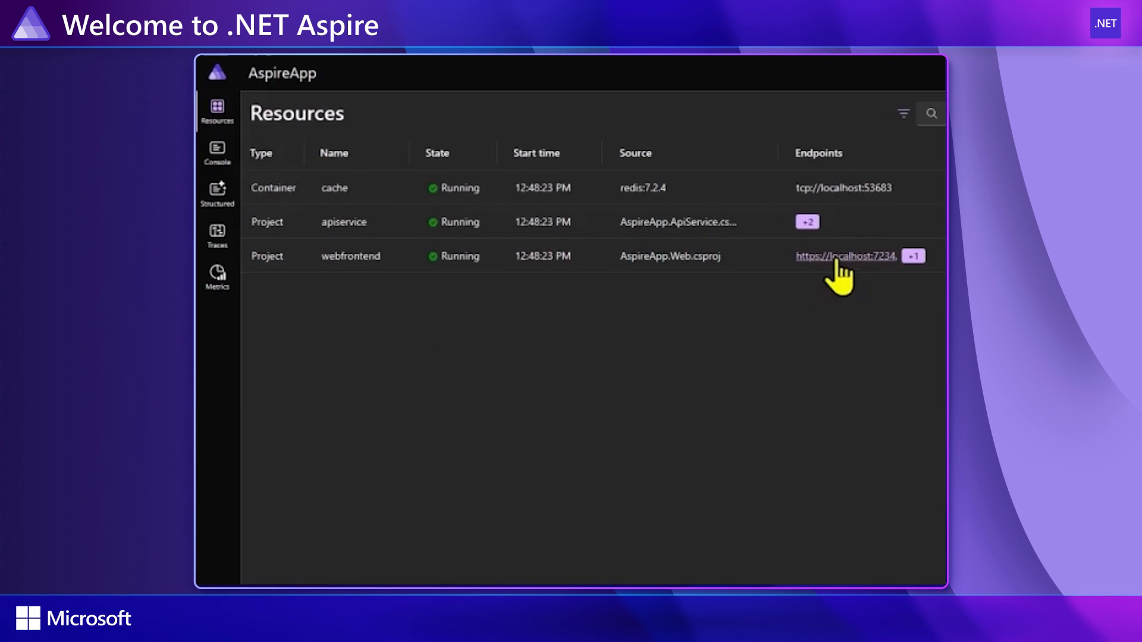
left_click(845, 256)
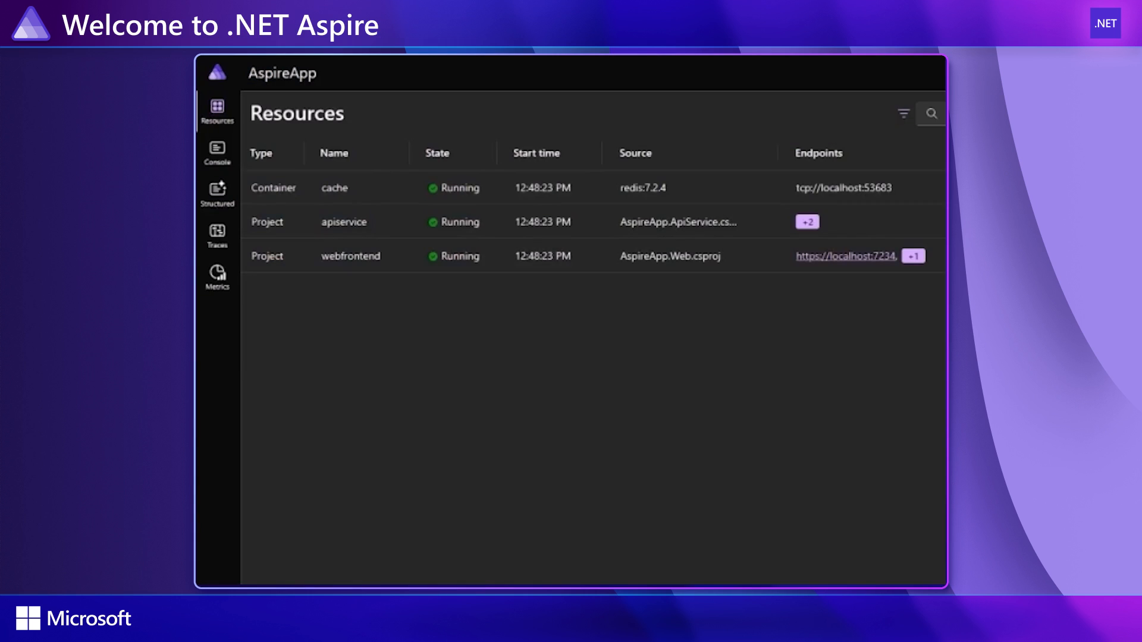
left_click(217, 237)
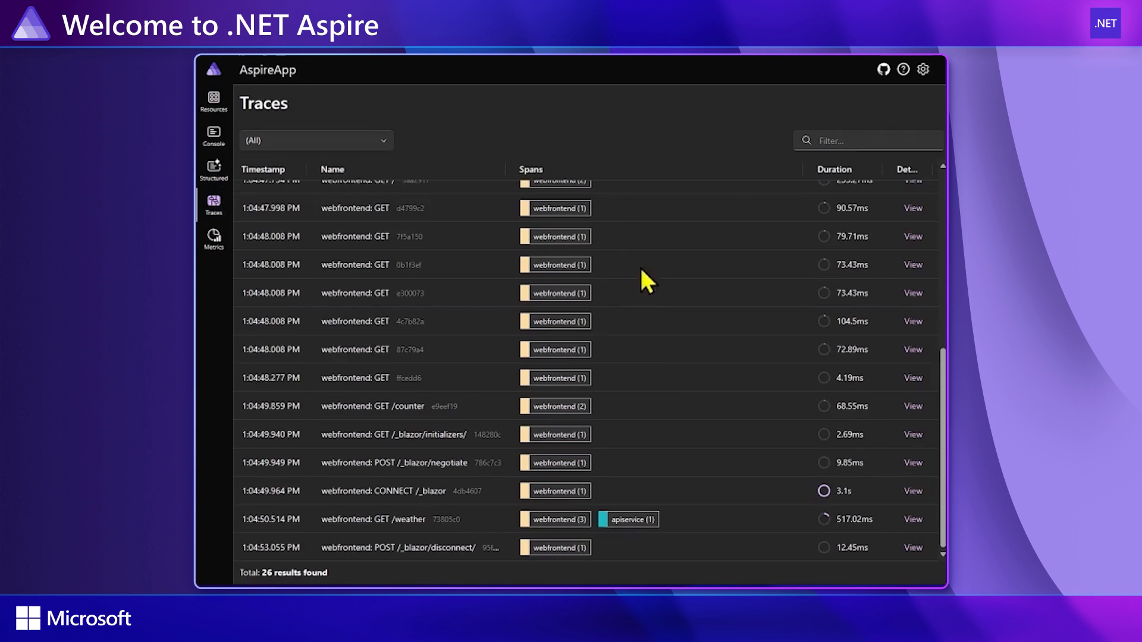
left_click(912, 520)
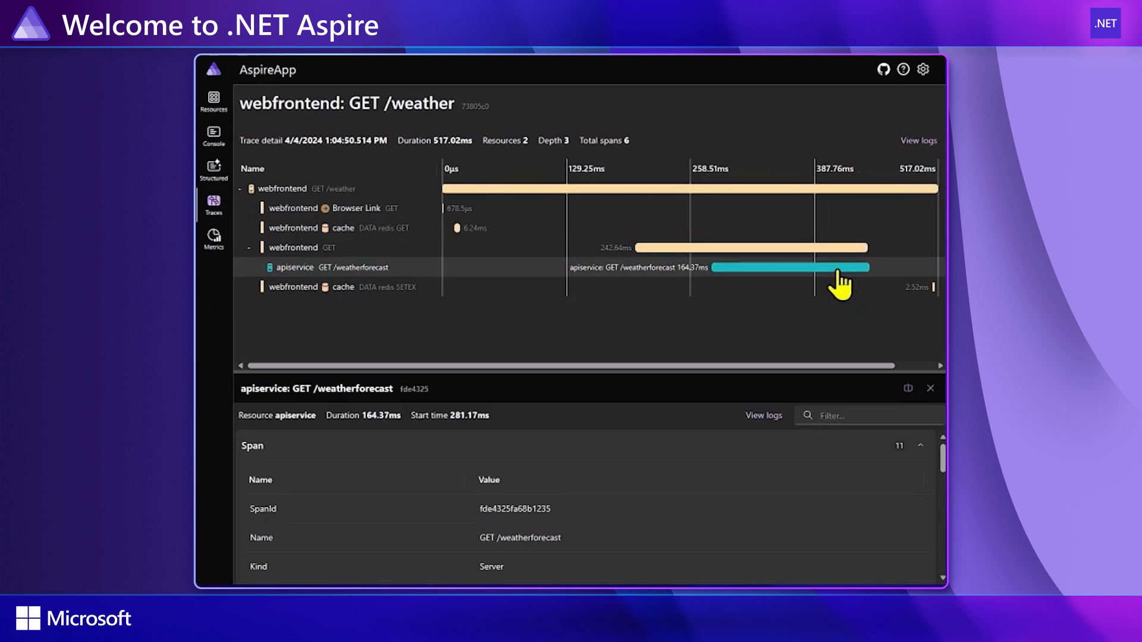
scroll("down", 3)
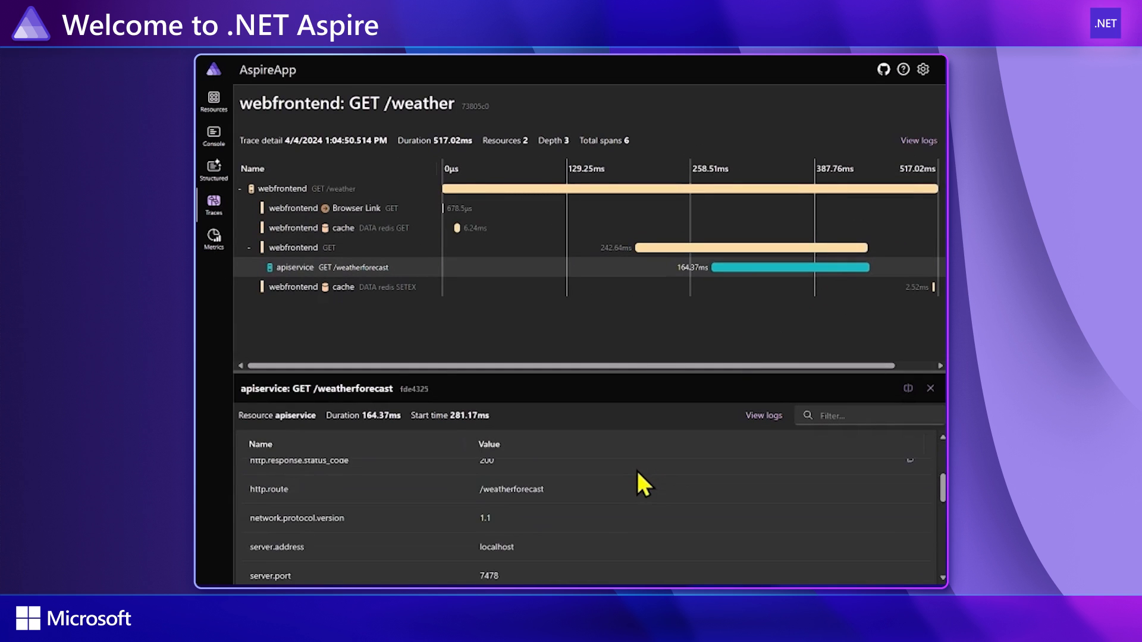
left_click(213, 100)
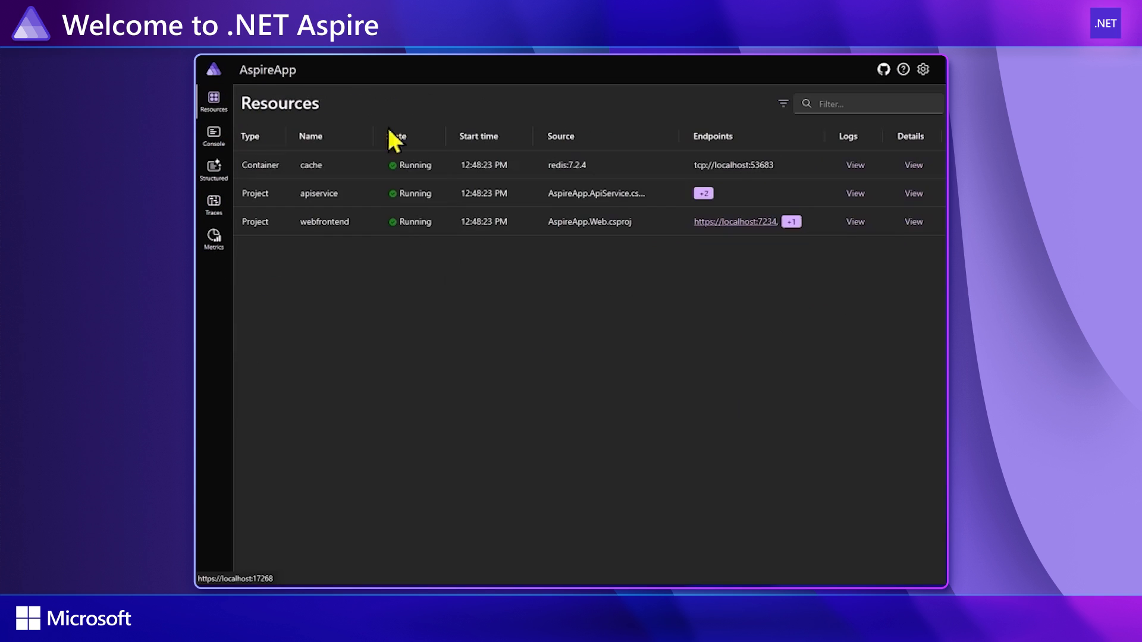
- Show the webfrontend project's details, scrolling to its endpoints and environment variables
left_click(912, 221)
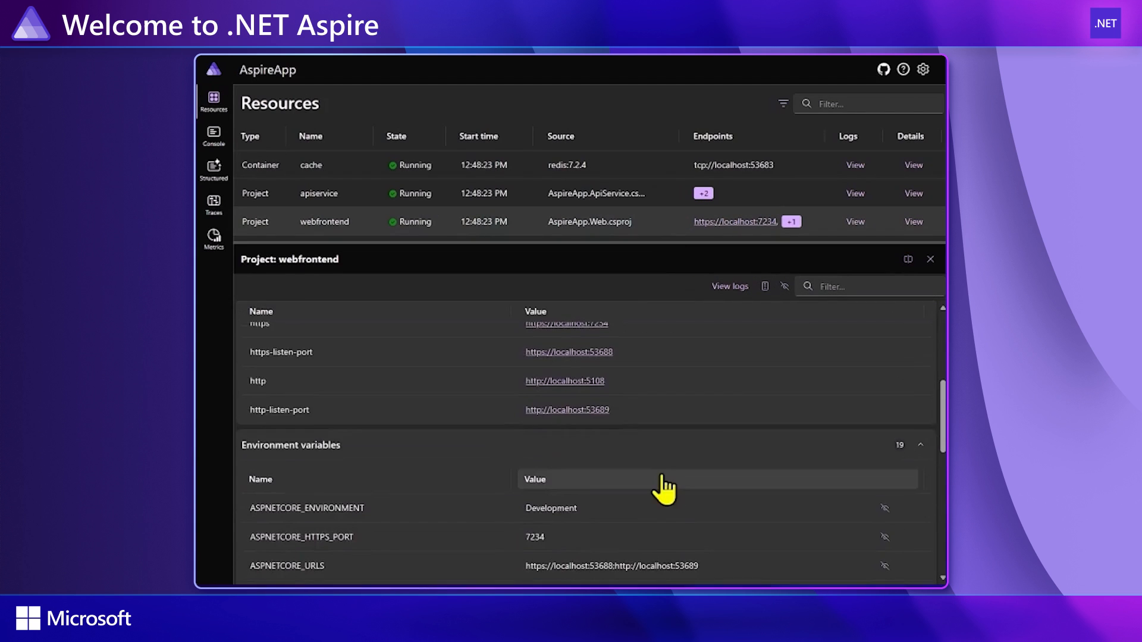
scroll("down", 3)
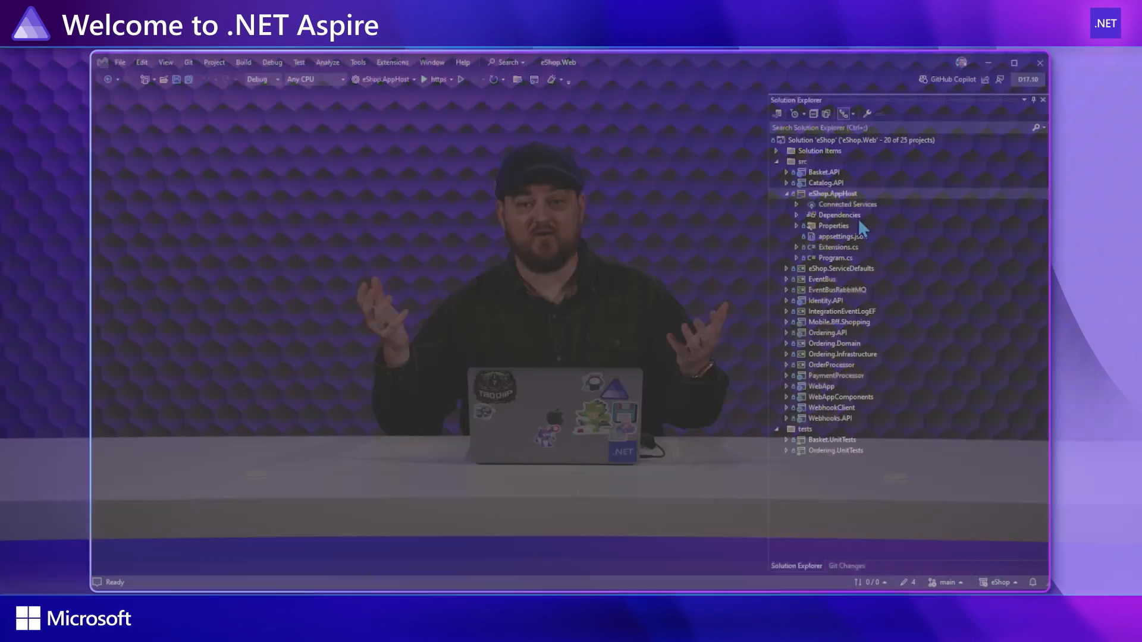
- Start Publish on the eShop.AppHost project from Solution Explorer
right_click(831, 193)
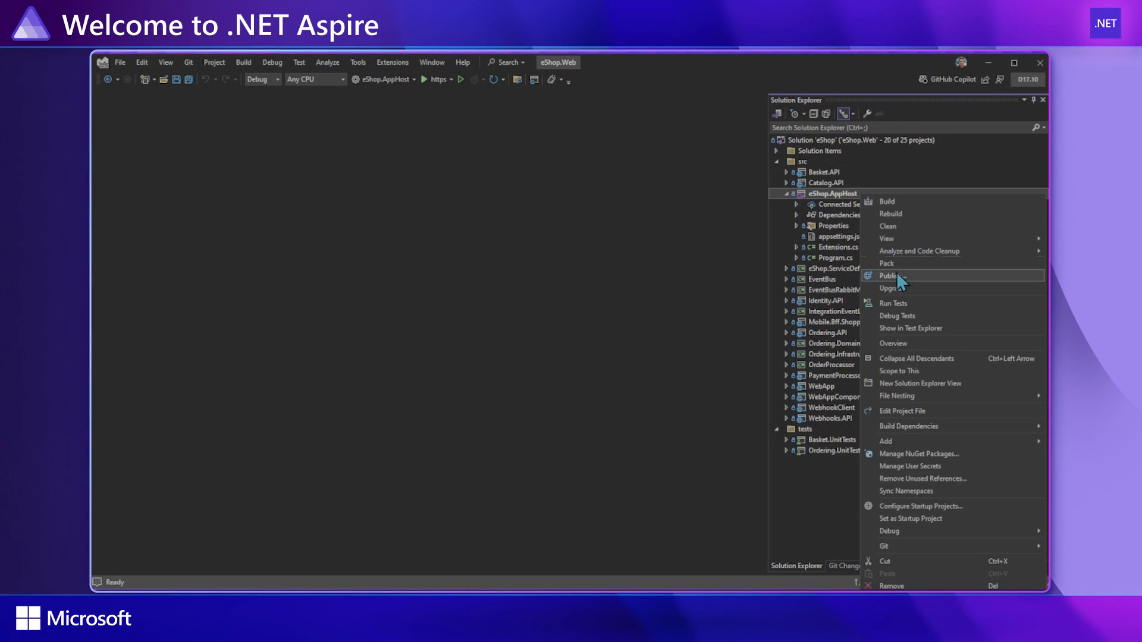
left_click(890, 275)
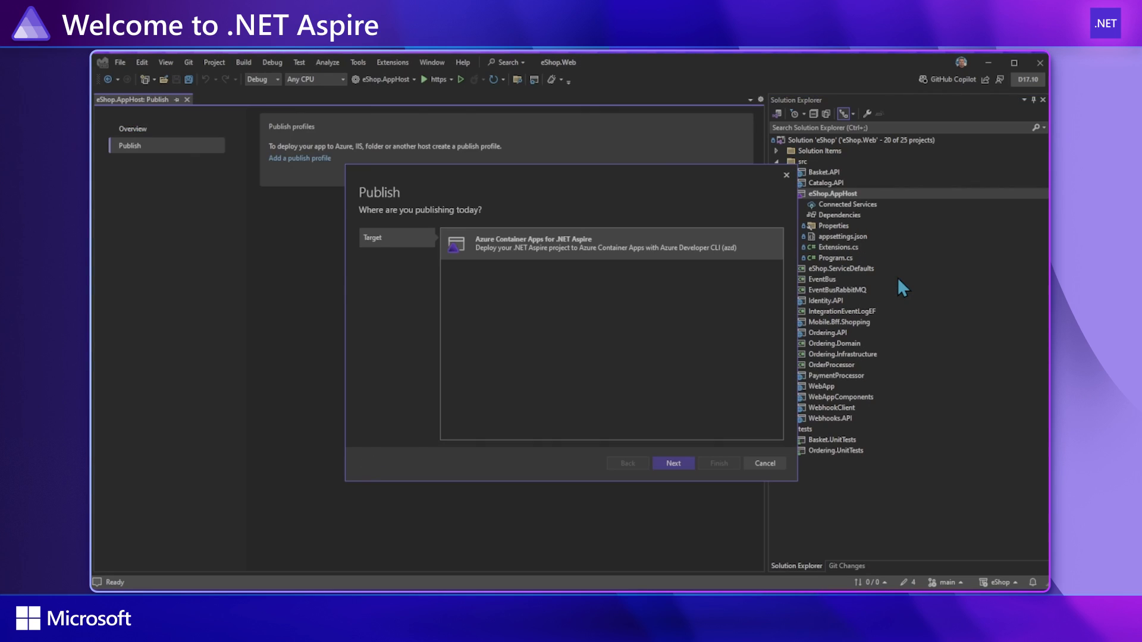
mouse_move(707, 264)
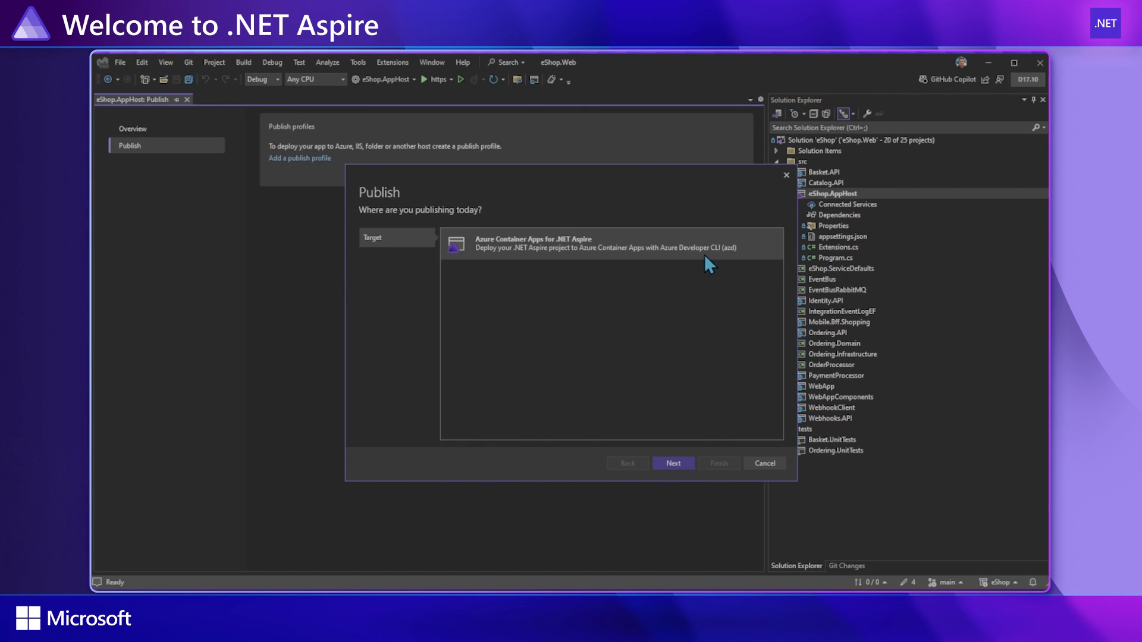
mouse_move(731, 306)
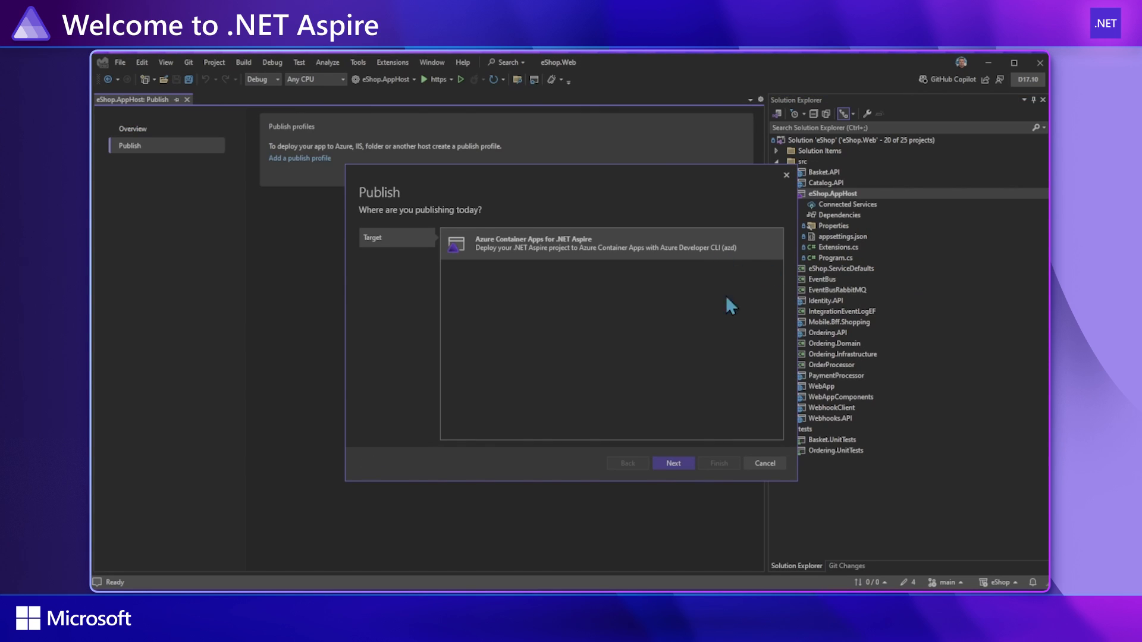
- Create the publish profile with a new bradygshop-dev-004 environment located in East US
left_click(673, 463)
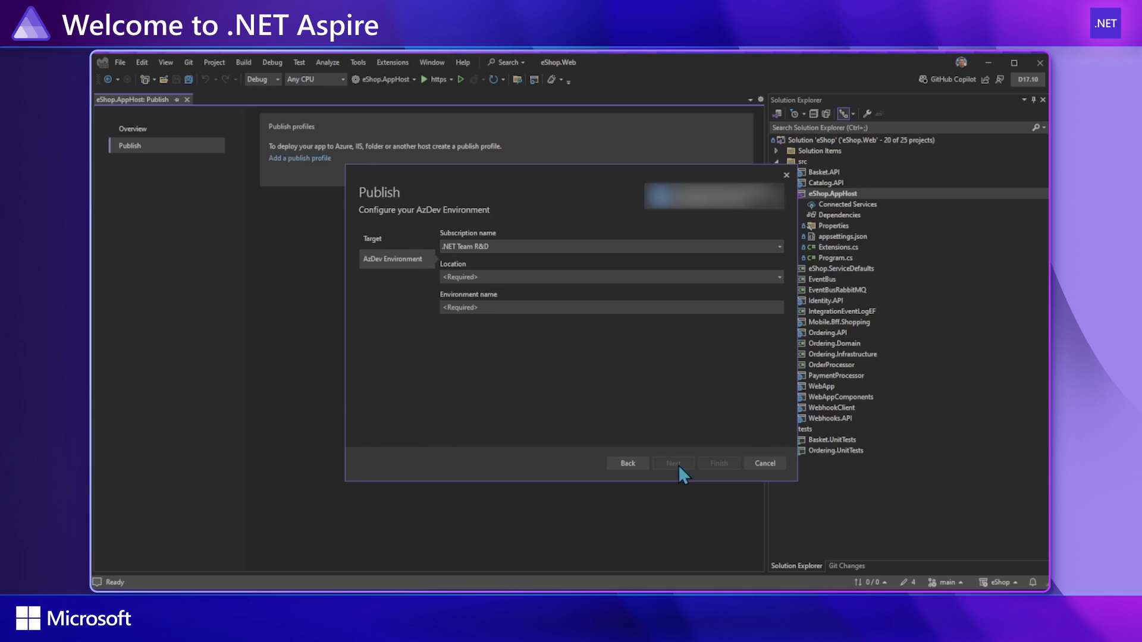
mouse_move(686, 293)
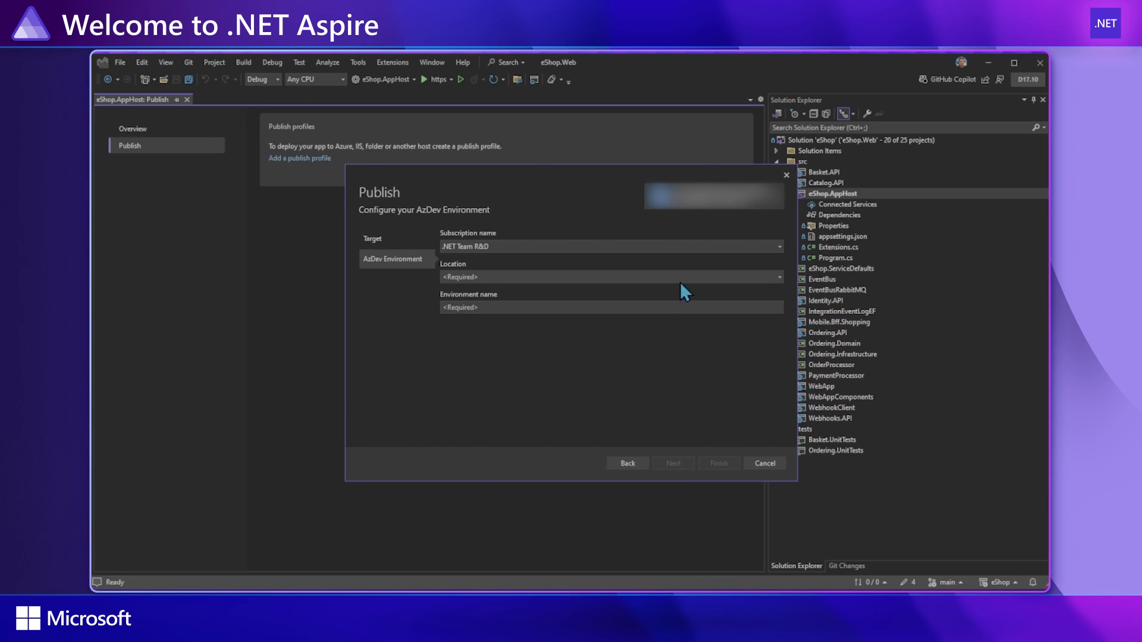
left_click(611, 277)
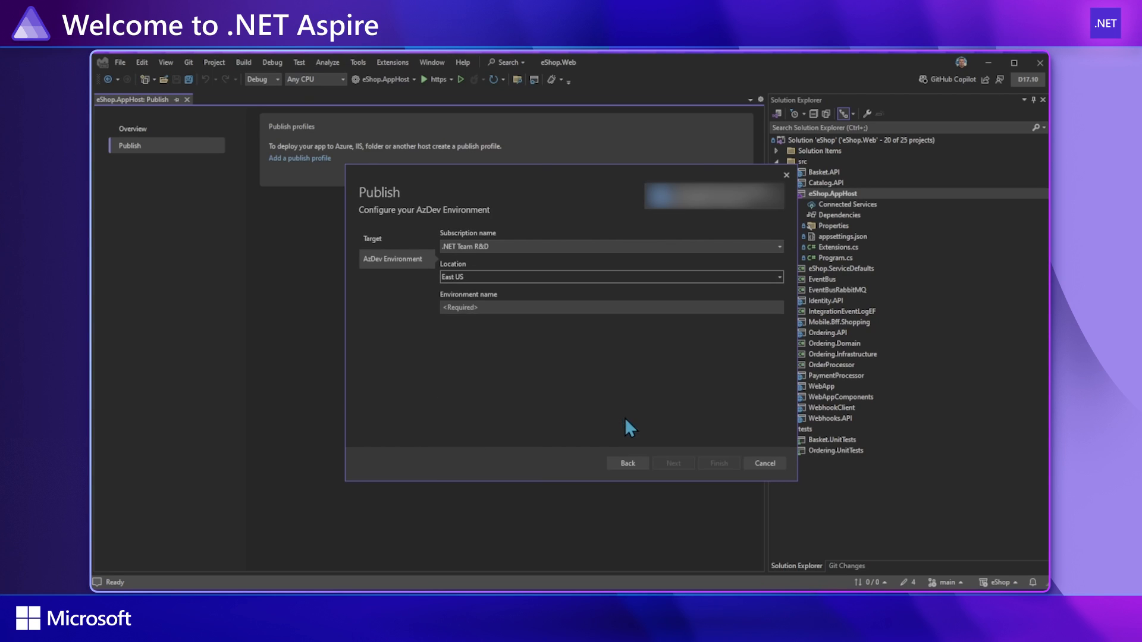
left_click(610, 307)
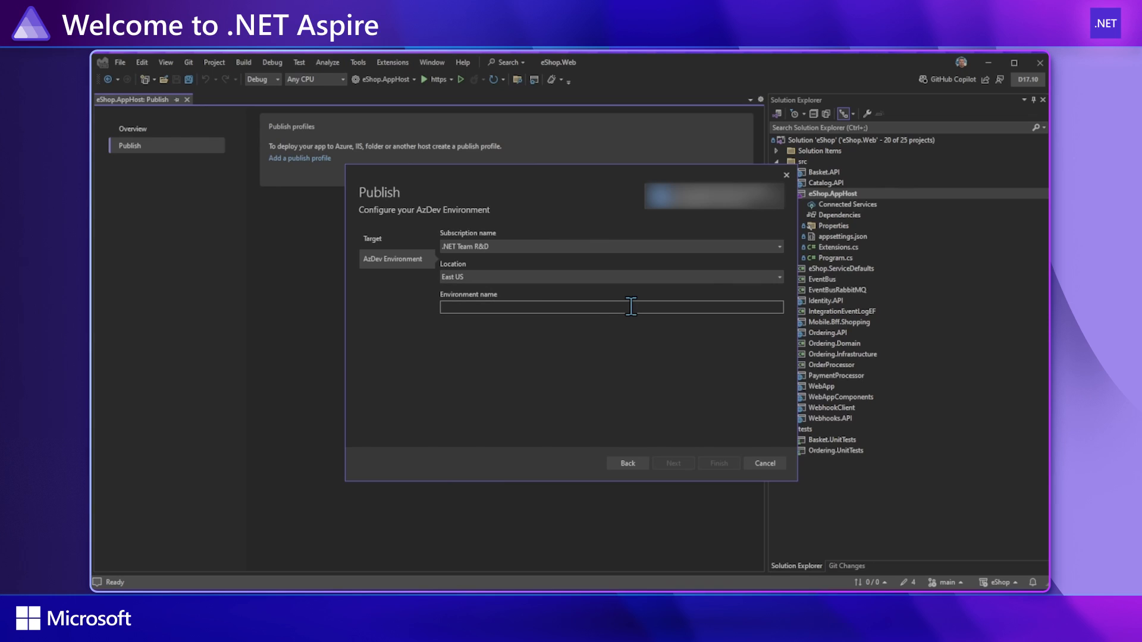
type("bradyg")
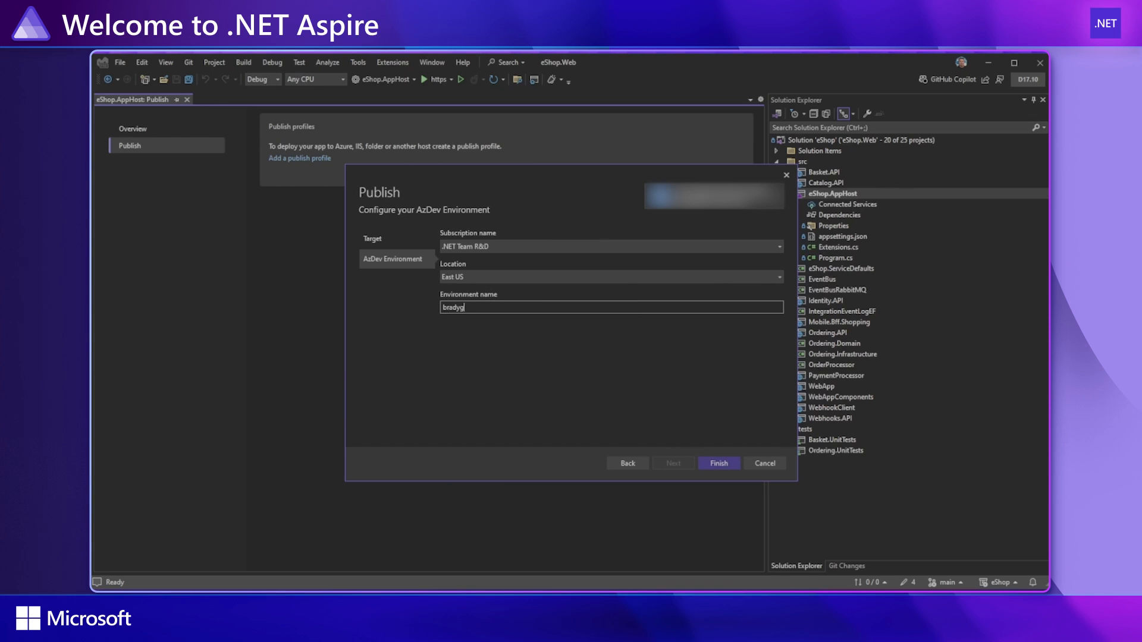
type("shop-dev-")
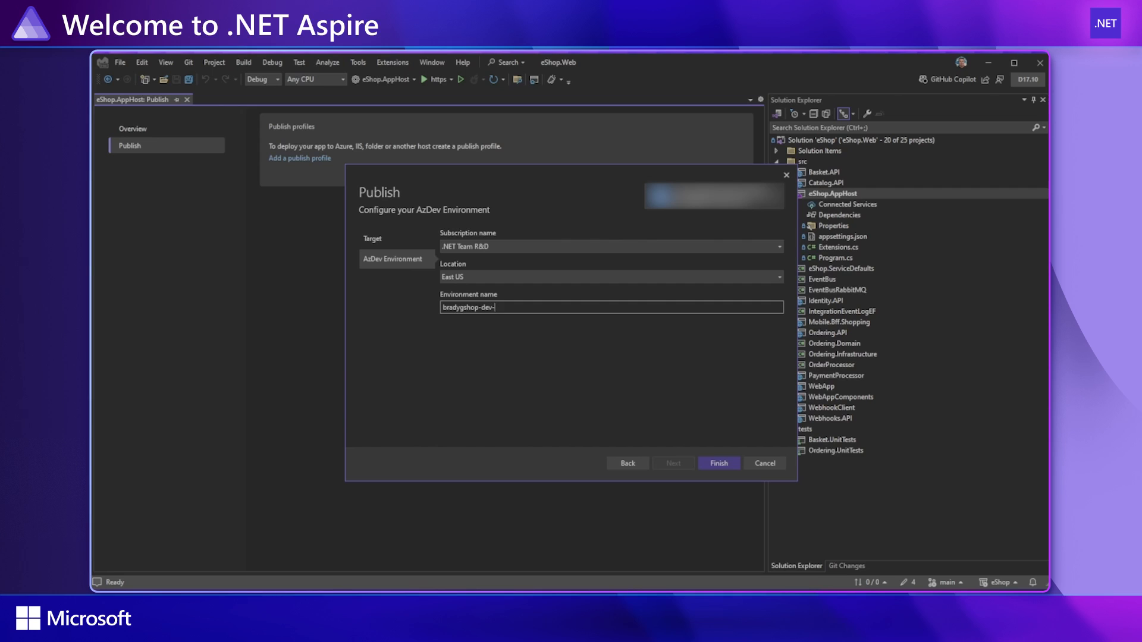
type("004")
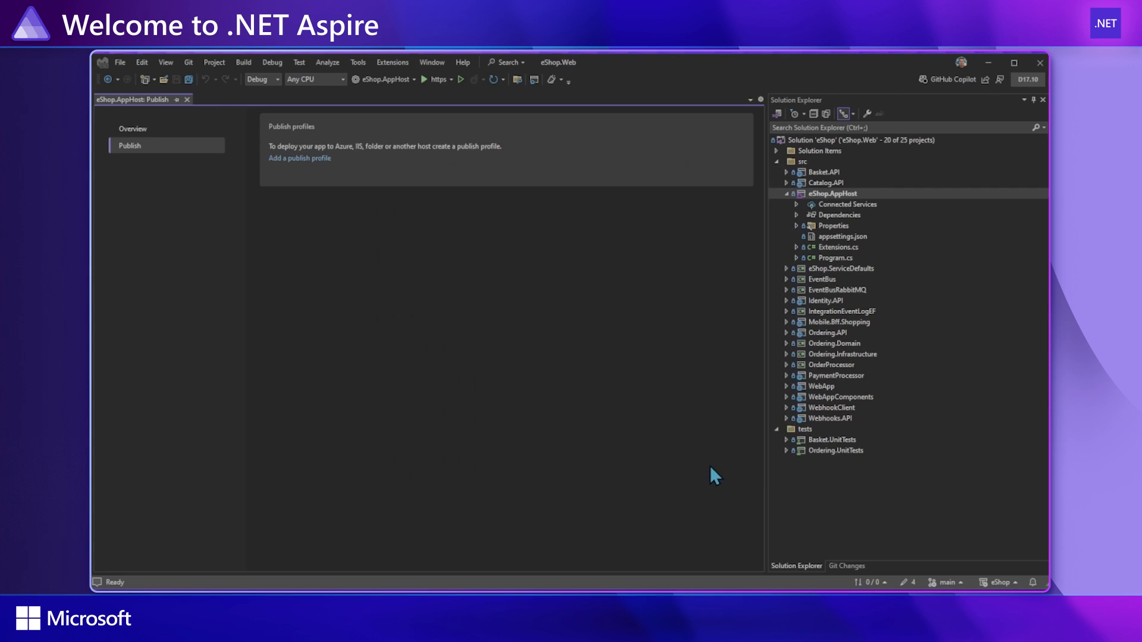
left_click(299, 158)
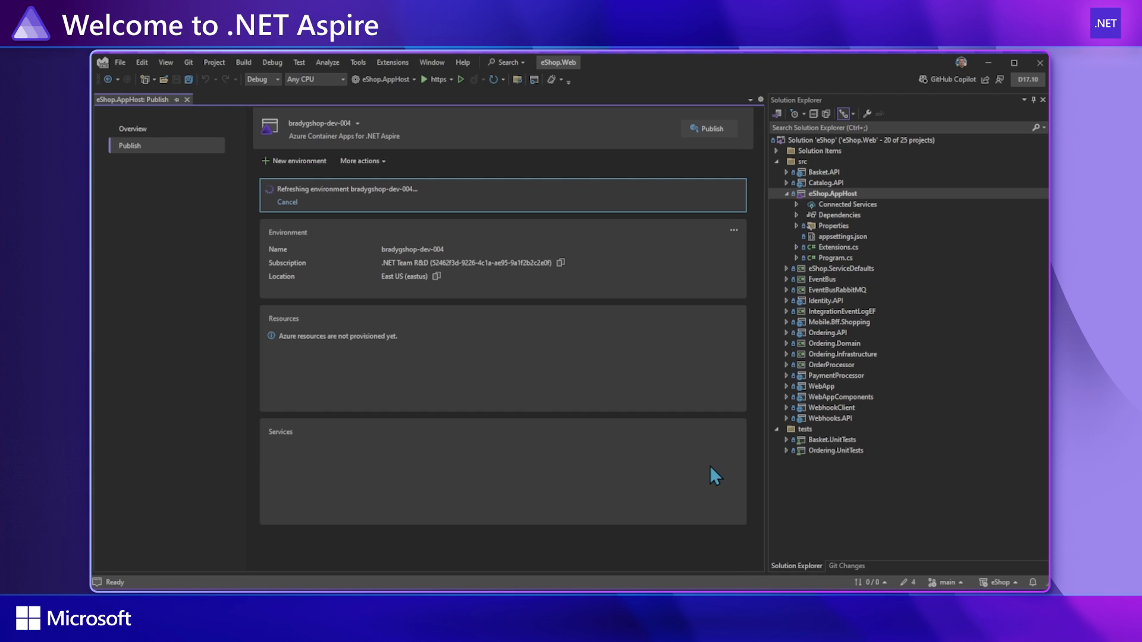